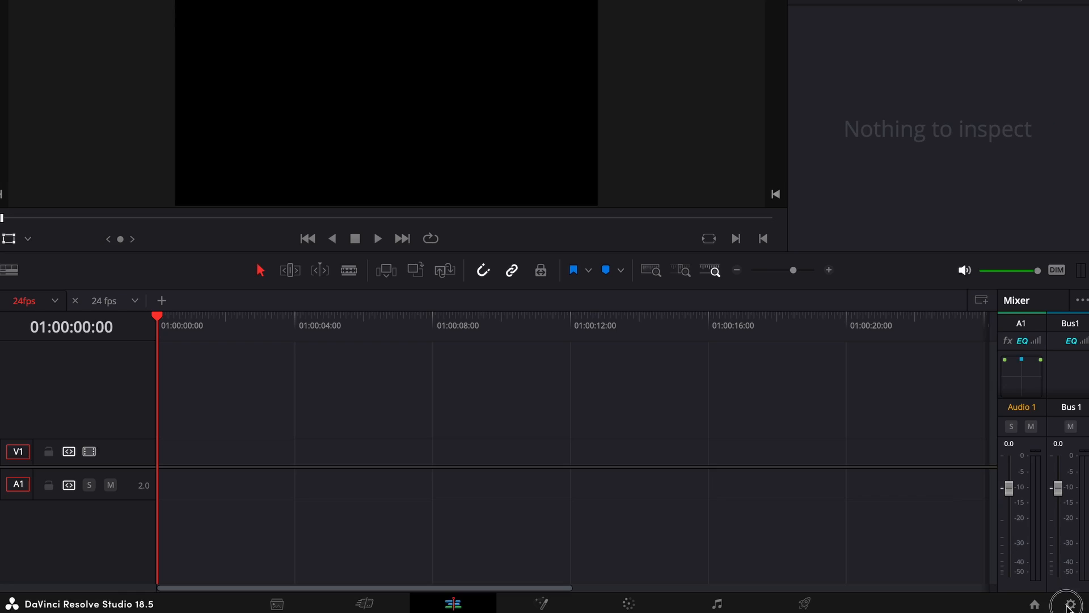
Step: Open the Create New Timeline dialog from the Media Pool's Timelines menu
left_click(1069, 603)
type("2")
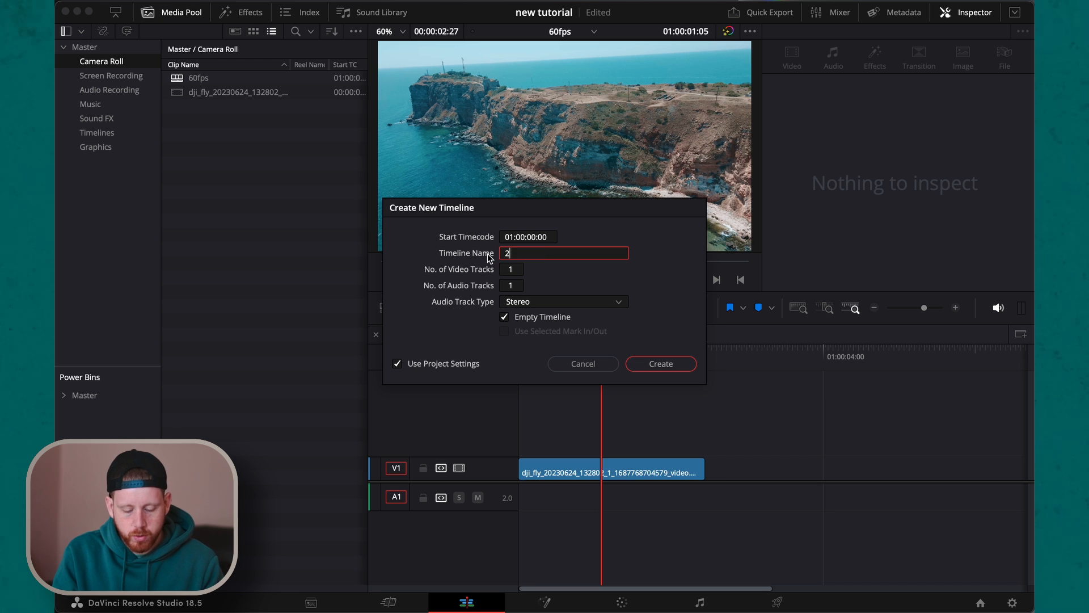
Step: Create timeline '24fps' with project settings off and a 24 fps frame rate
type("4fps")
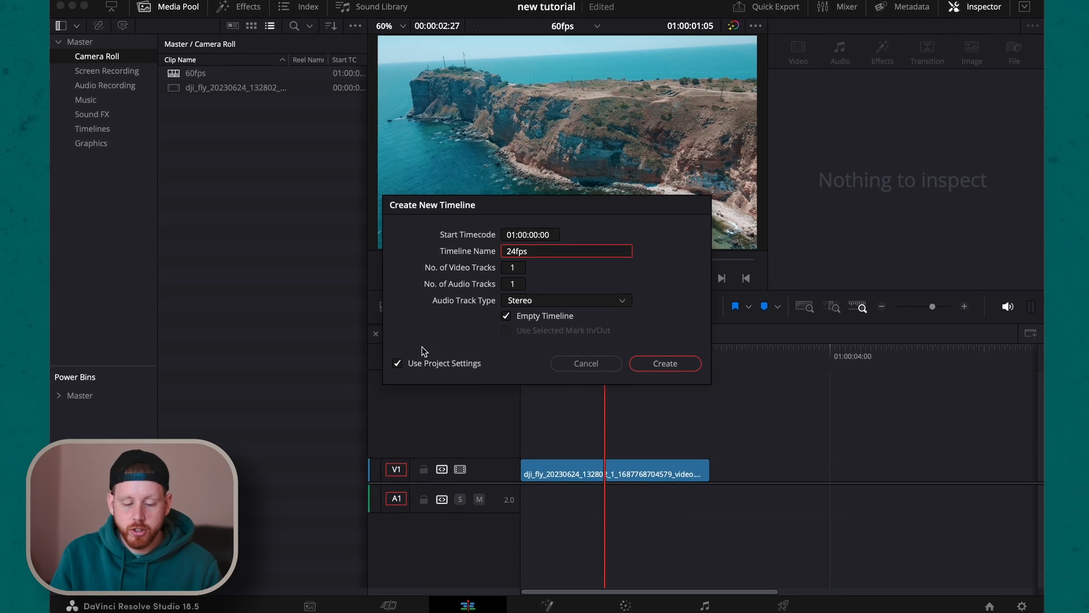
left_click(397, 364)
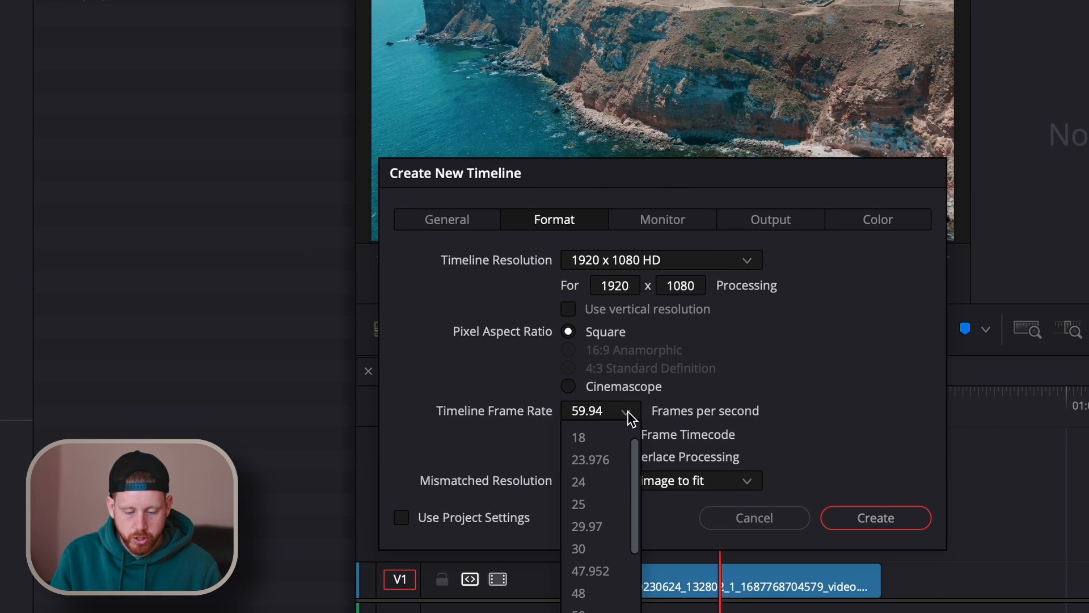
left_click(578, 481)
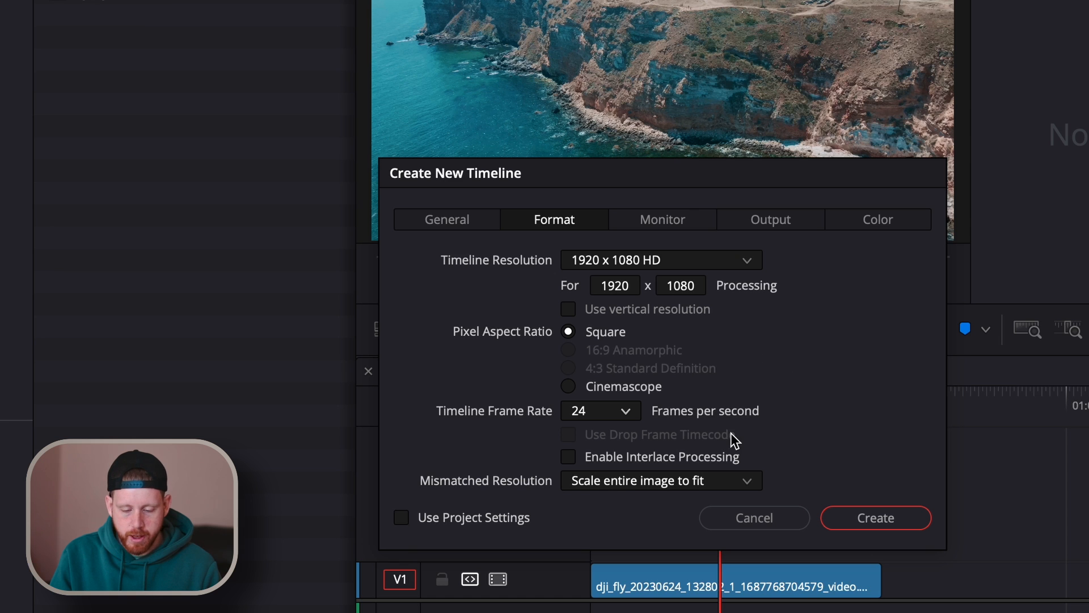
left_click(876, 518)
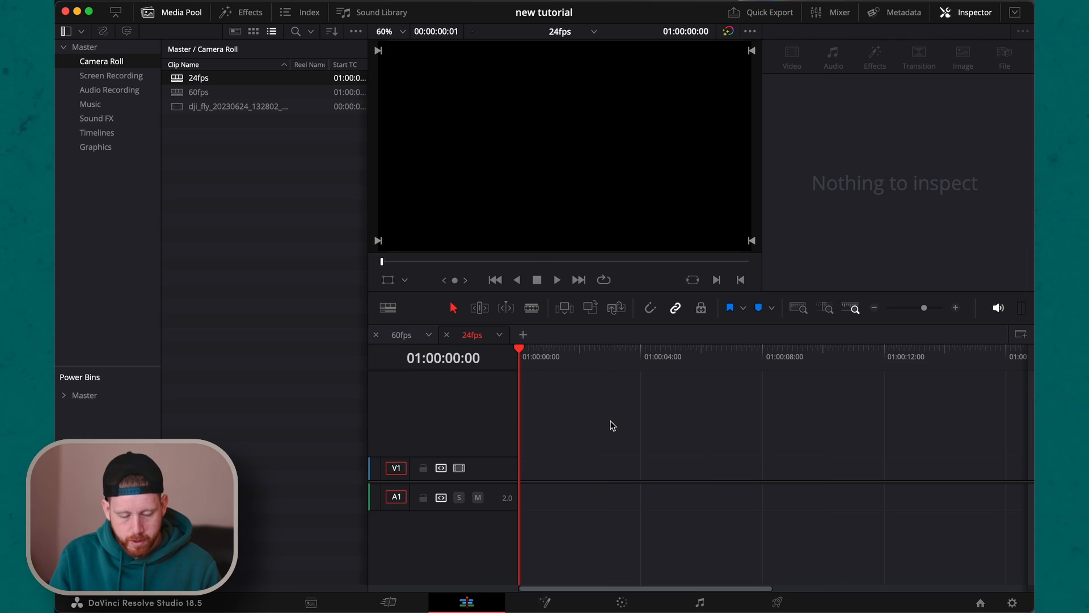